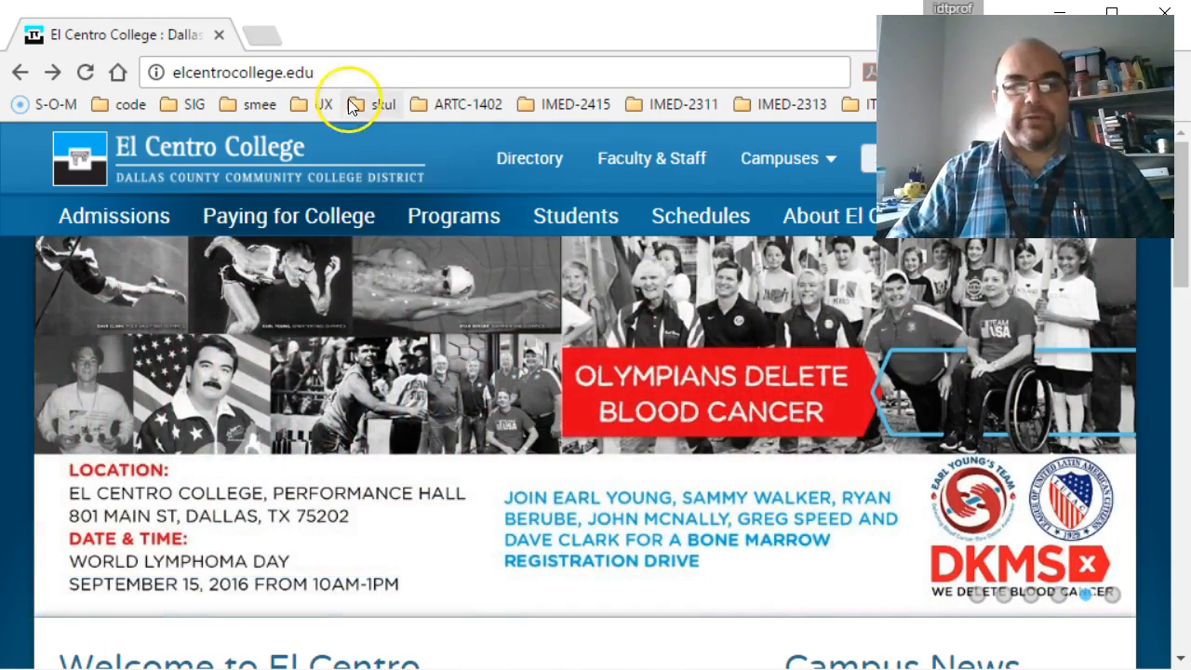
- Navigate from the college site to the personal weareidt.com site and begin extending its URL
{"action": "left_click", "coordinate": [372, 71]}
{"action": "type", "text": "f"}
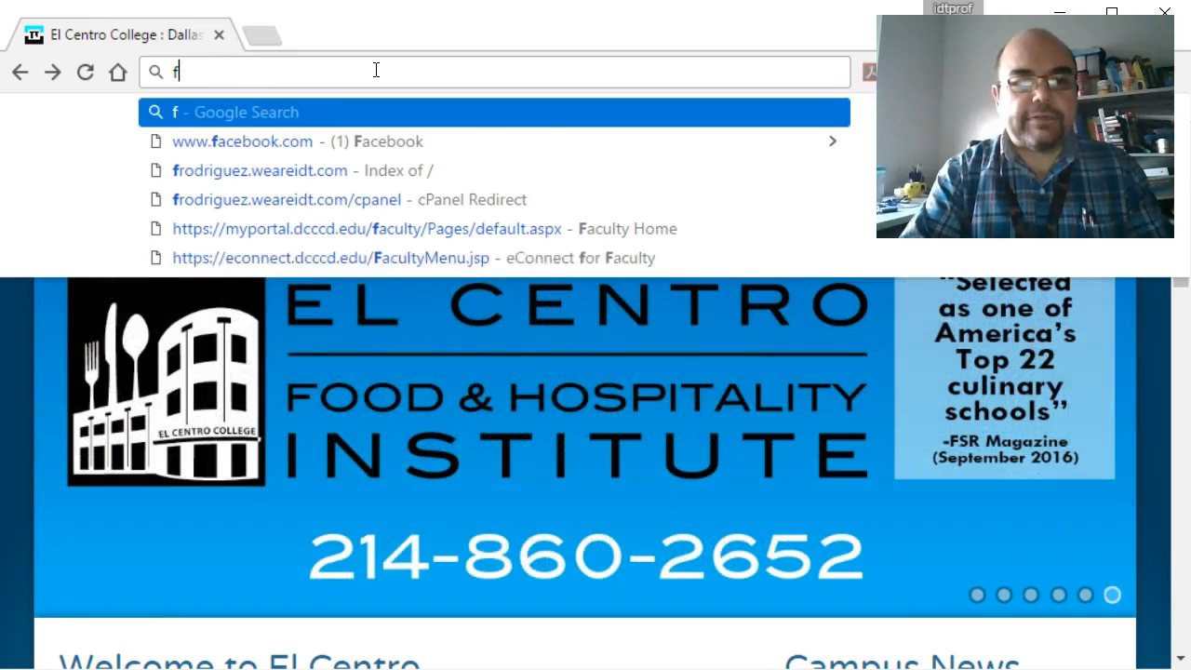
{"action": "type", "text": "rodriguez.weareidt.com"}
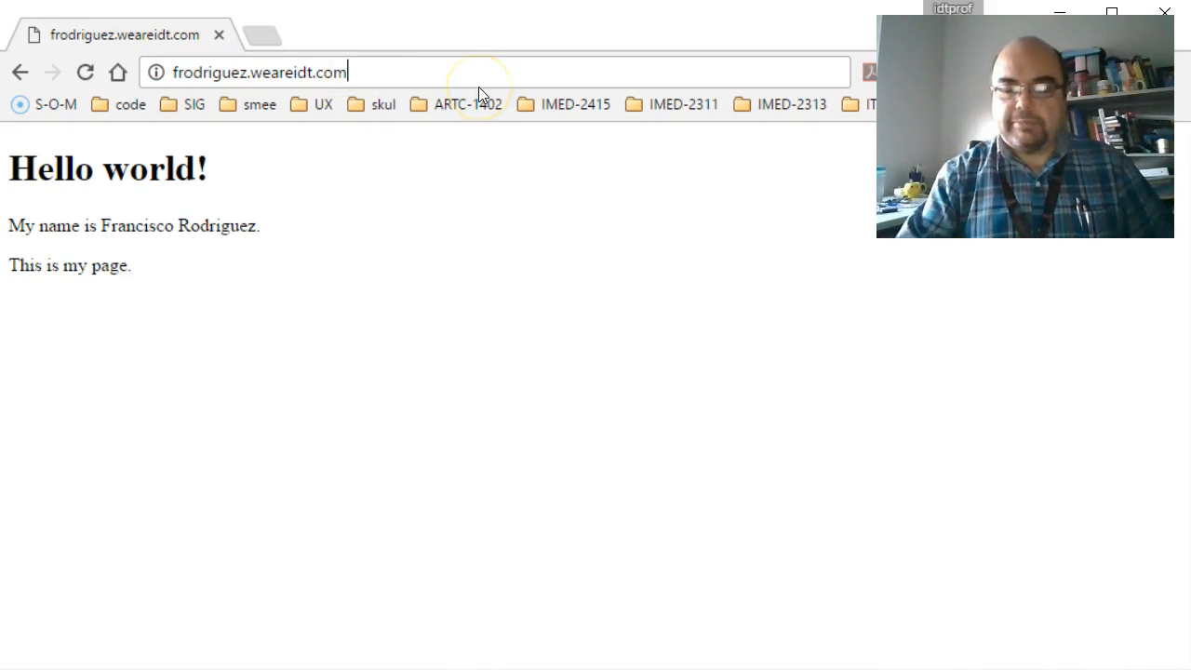
{"action": "type", "text": "/"}
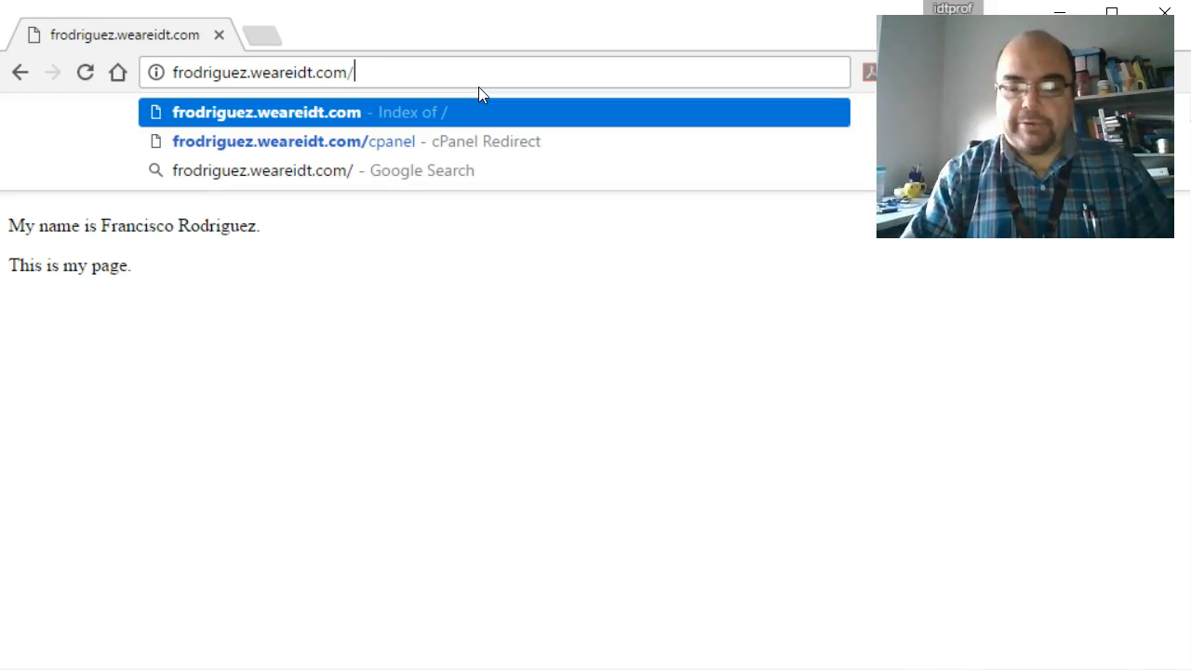
- Go to the site's /cpanel login and sign in with the account username and password
{"action": "type", "text": "cpanel"}
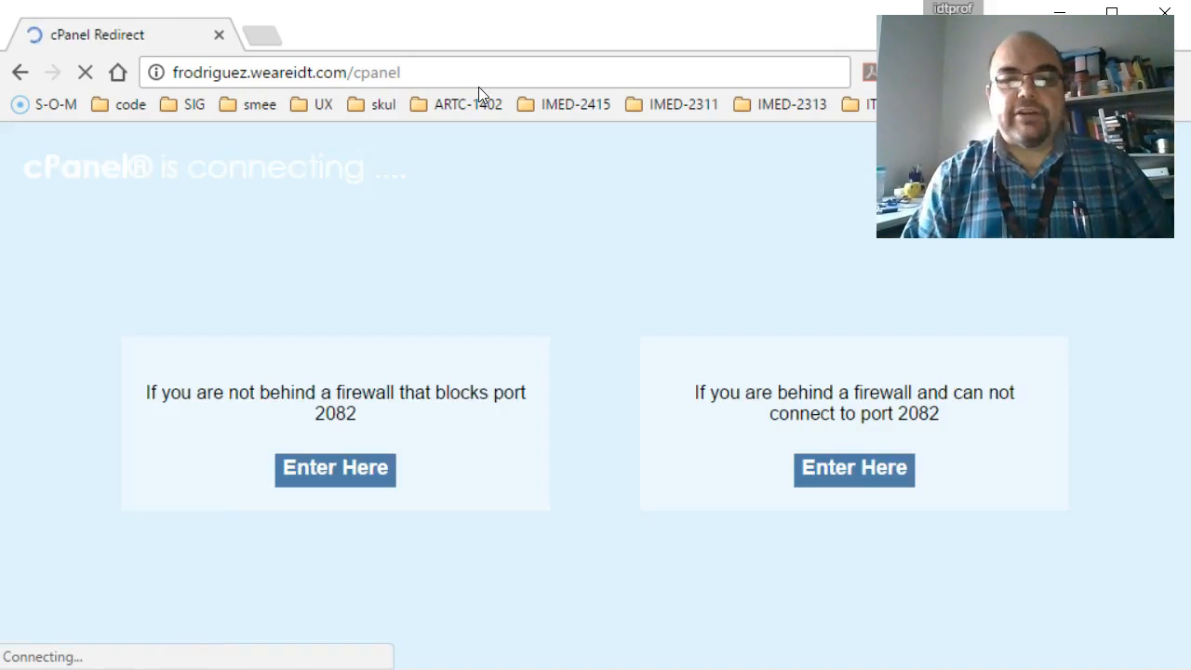
{"action": "left_click", "coordinate": [334, 469]}
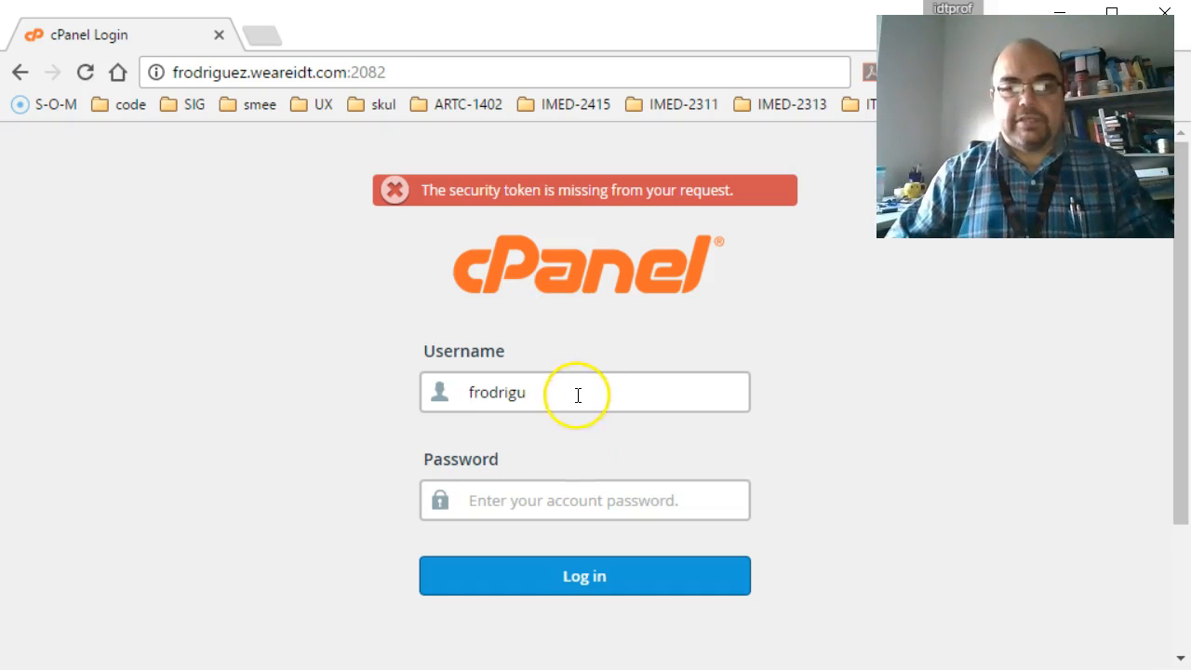
{"action": "left_click", "coordinate": [584, 499]}
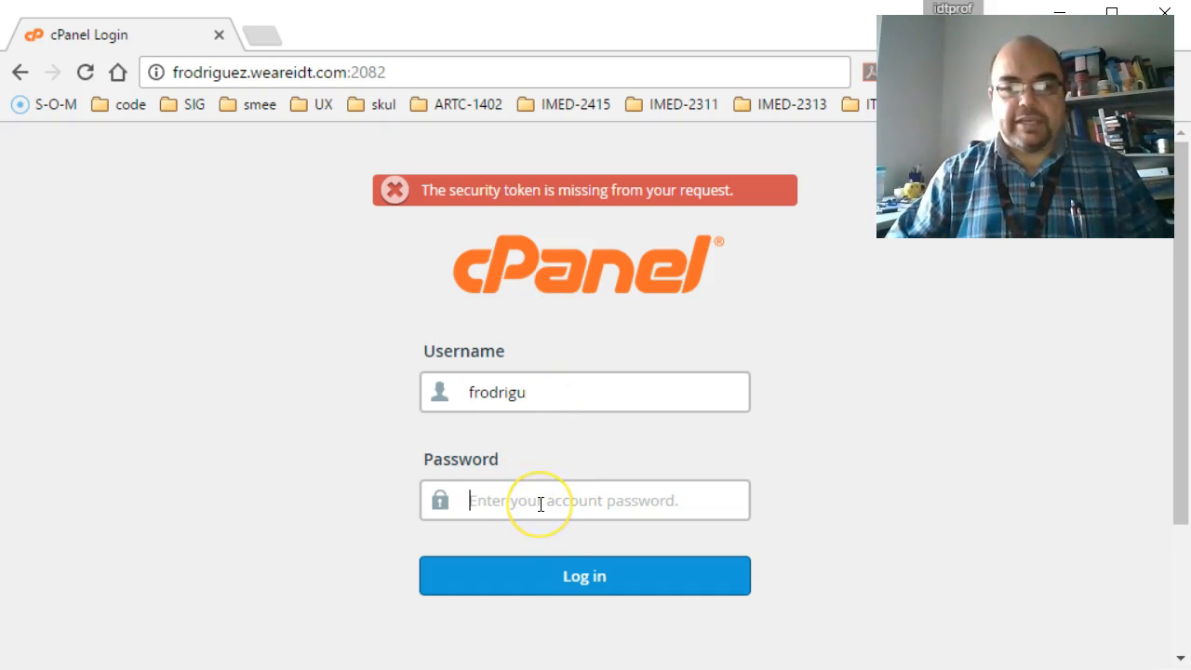
{"action": "left_click", "coordinate": [584, 499]}
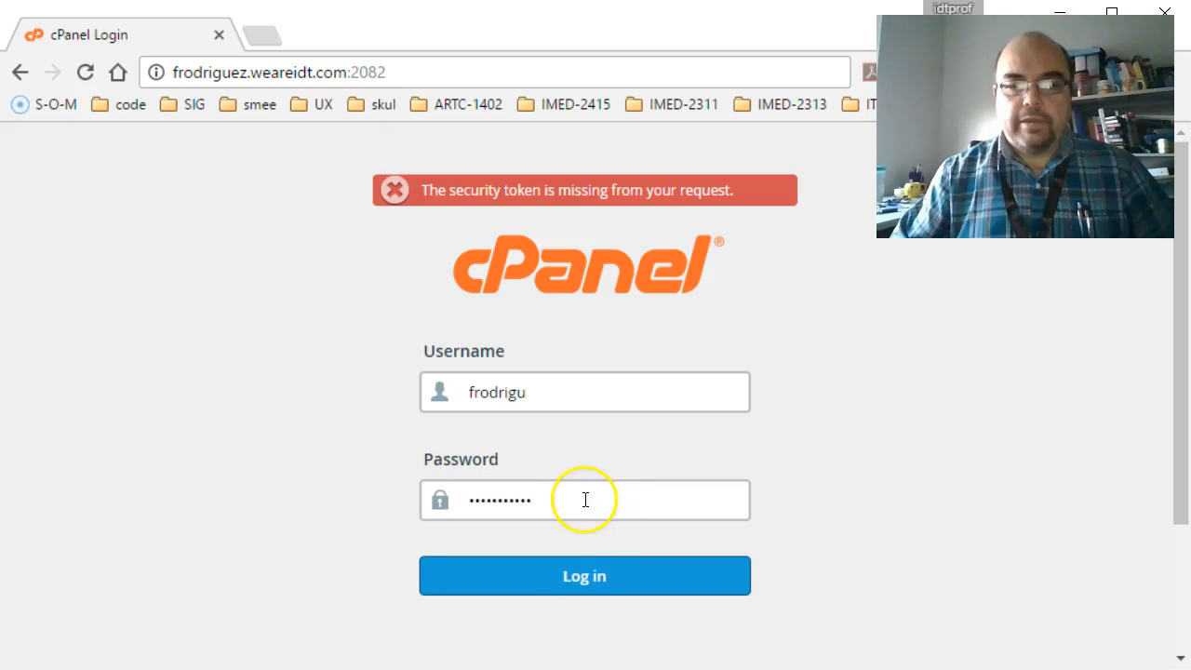
{"action": "left_click", "coordinate": [584, 575]}
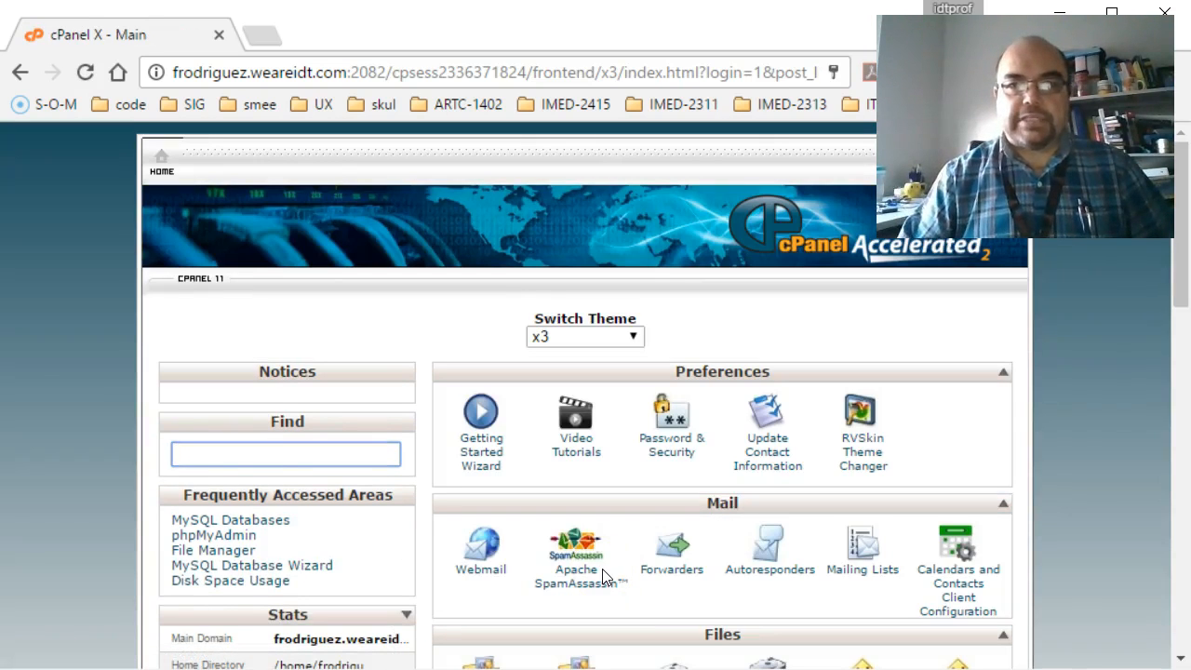
{"action": "mouse_move", "coordinate": [660, 350]}
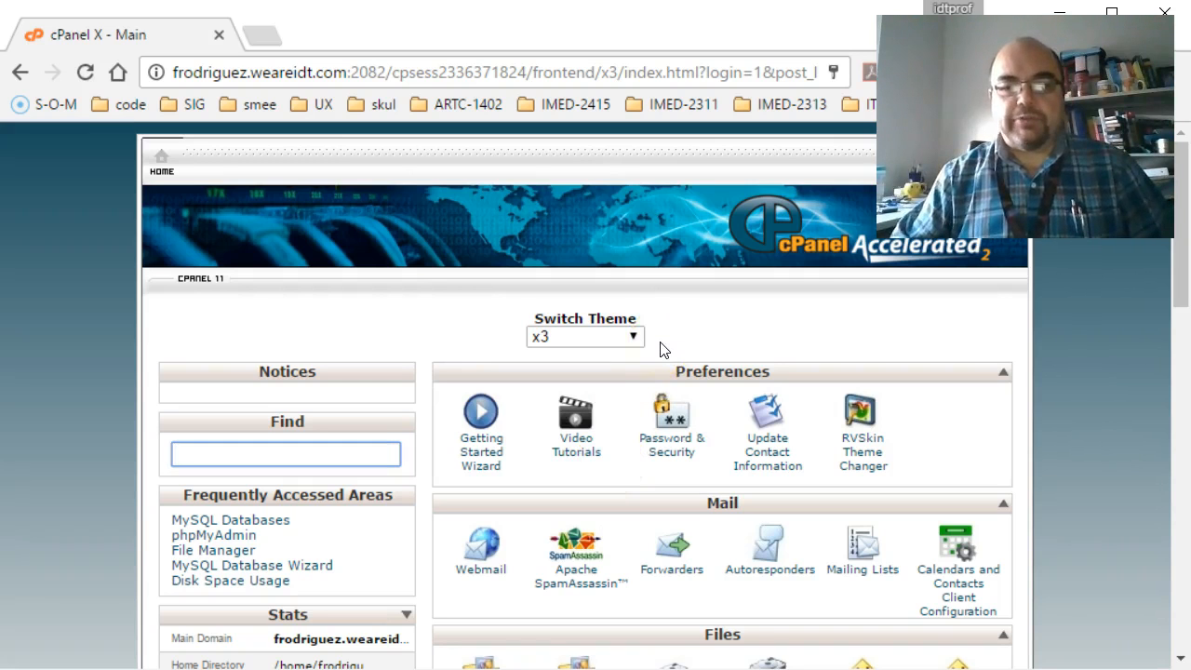
{"action": "mouse_move", "coordinate": [673, 308]}
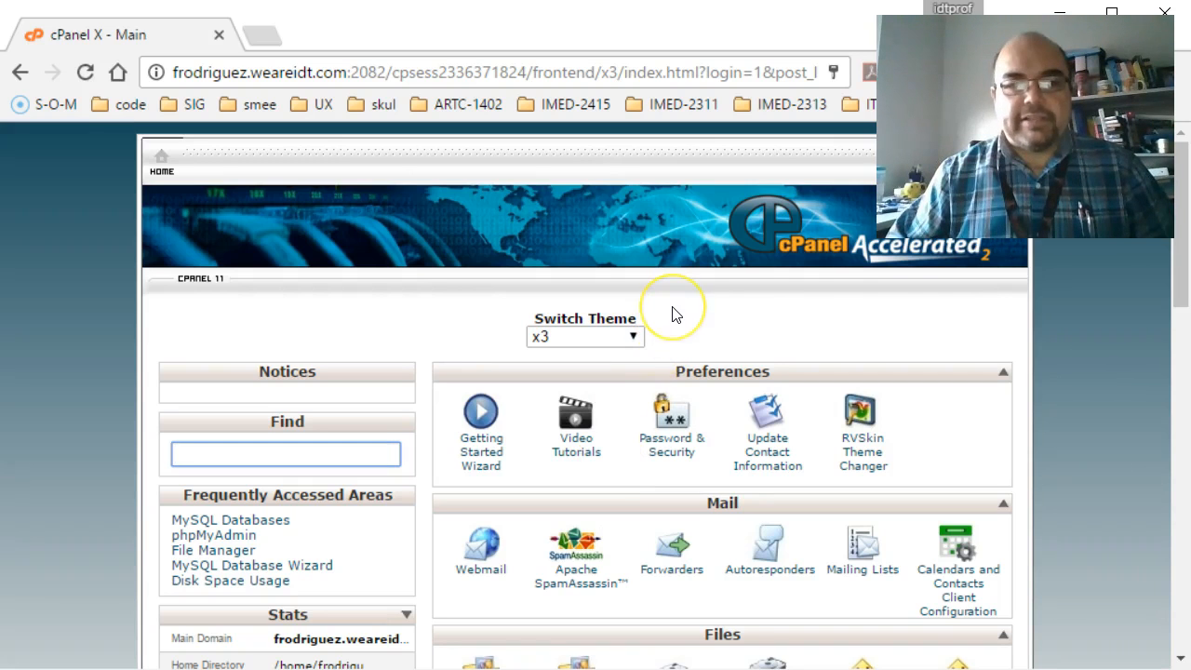
{"action": "scroll", "scroll_direction": "down", "scroll_amount": 3}
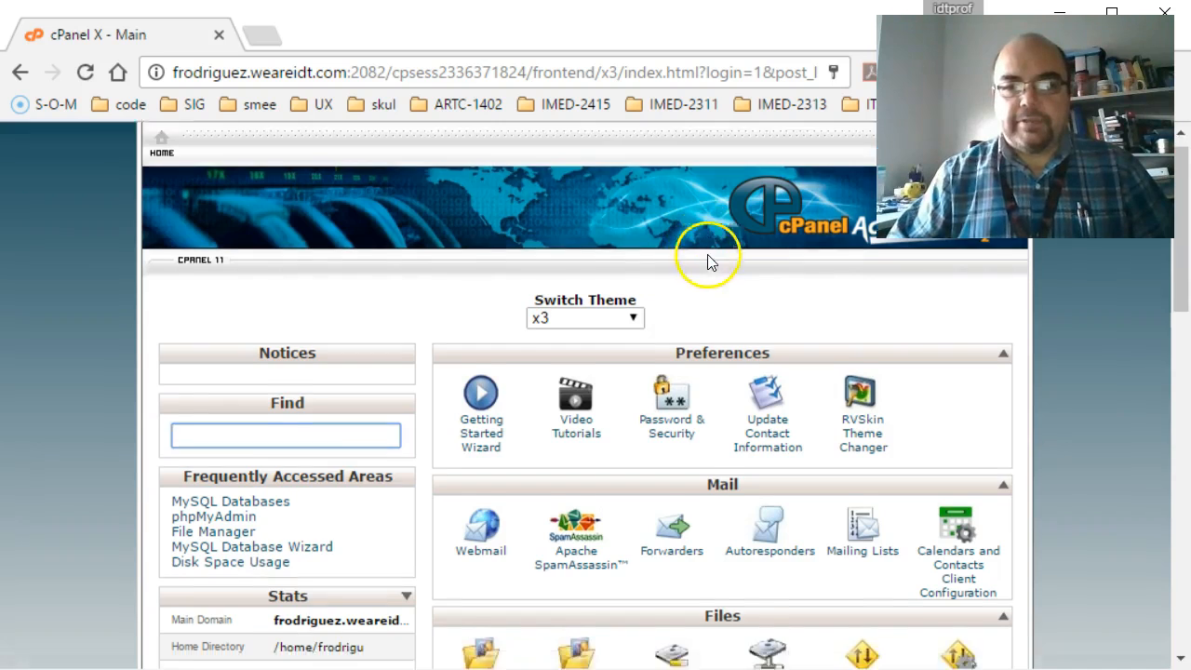
{"action": "scroll", "scroll_direction": "down", "scroll_amount": 3}
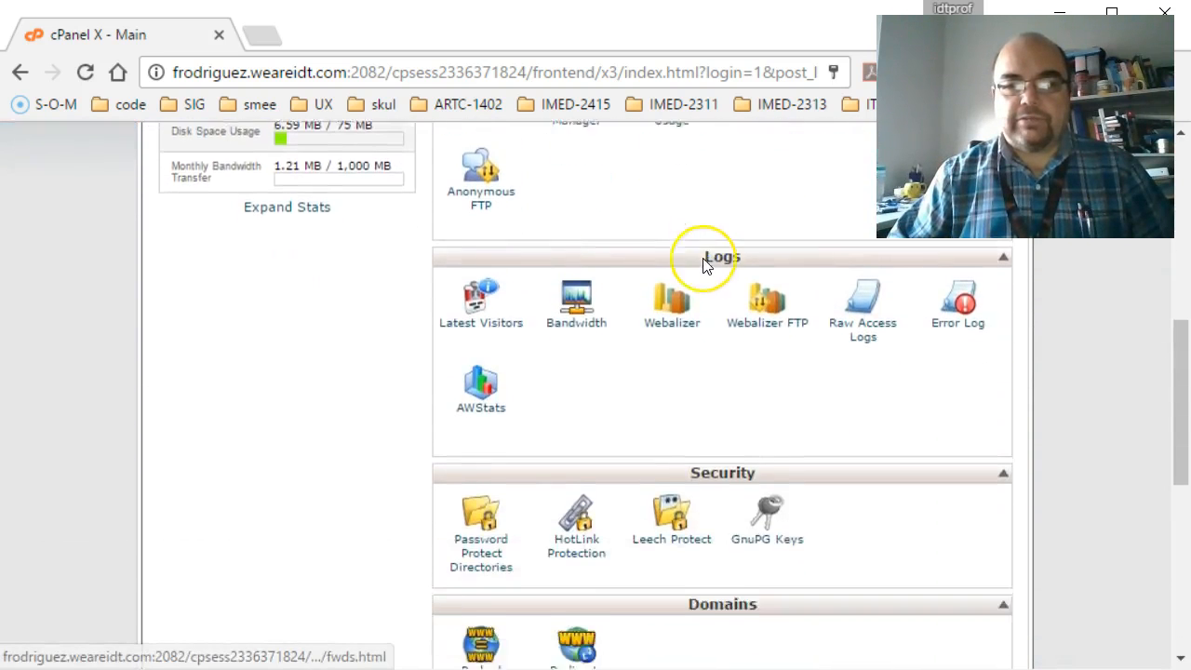
{"action": "scroll", "scroll_direction": "down", "scroll_amount": 3}
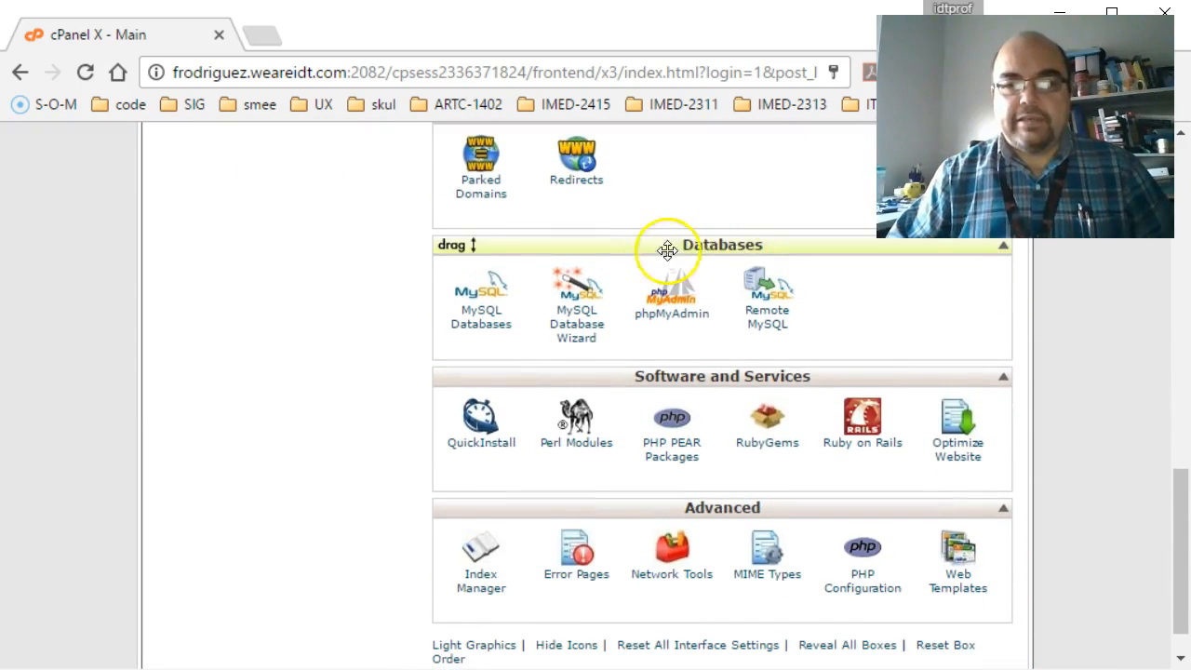
{"action": "mouse_move", "coordinate": [677, 249]}
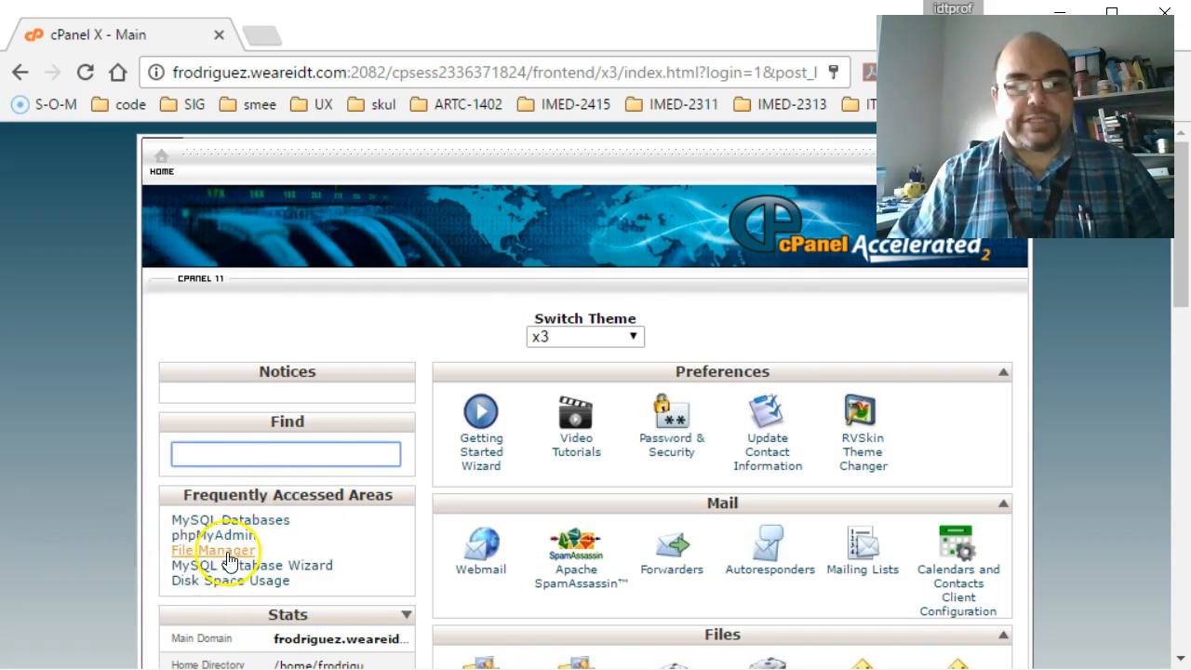
{"action": "scroll", "scroll_direction": "down", "scroll_amount": 3}
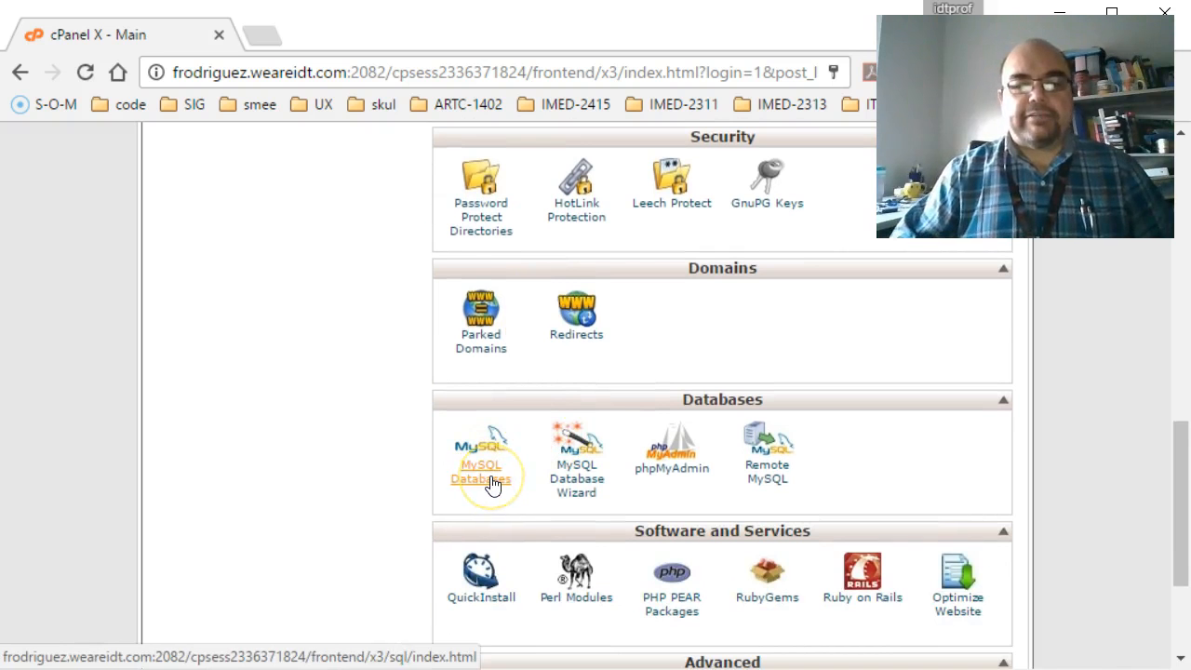
{"action": "left_click", "coordinate": [480, 472]}
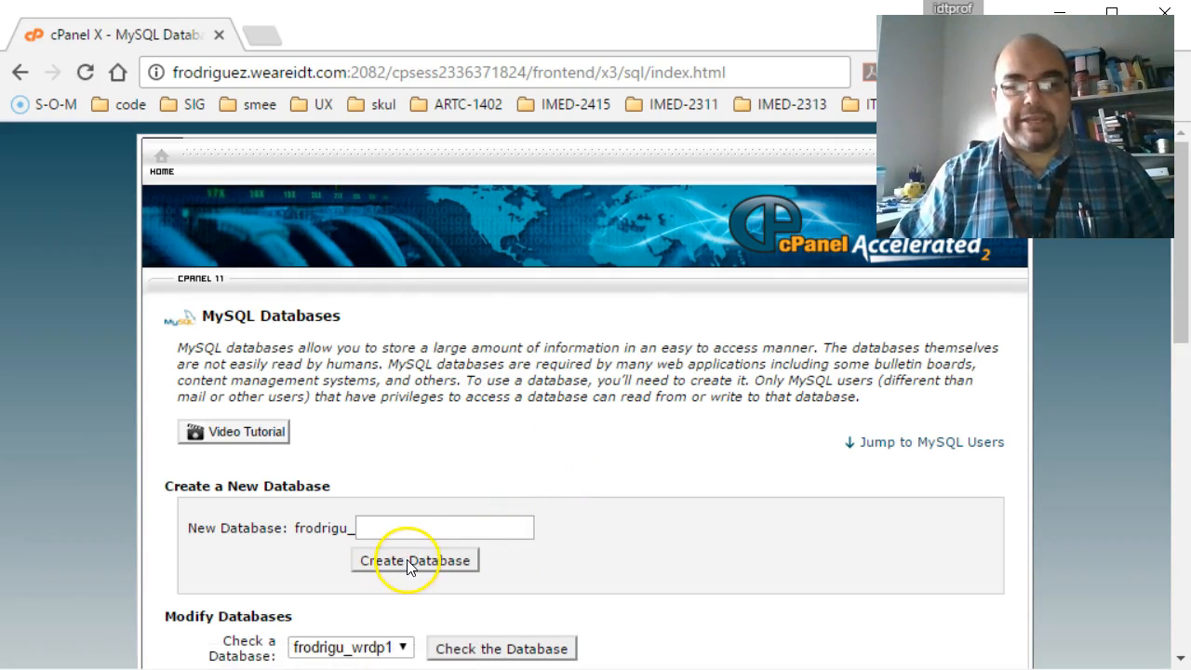
- Scroll the MySQL Databases page down to the Current Databases list showing frodrigu_wrdp1
{"action": "scroll", "scroll_direction": "down", "scroll_amount": 3}
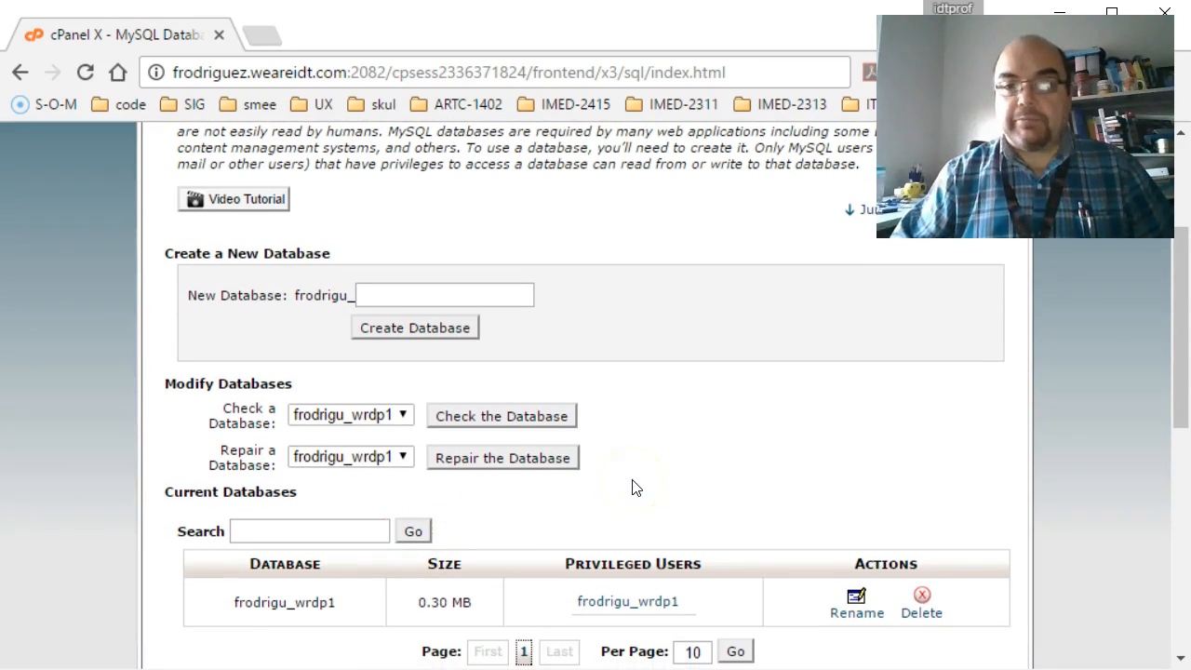
{"action": "mouse_move", "coordinate": [668, 437]}
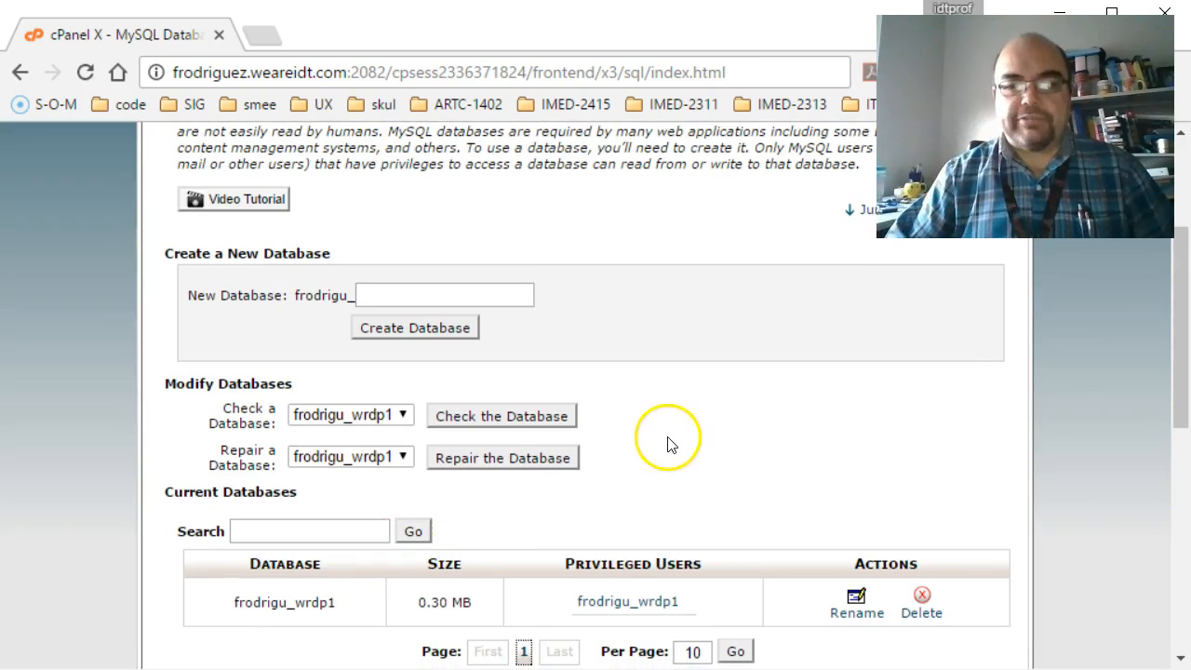
{"action": "scroll", "scroll_direction": "down", "scroll_amount": 3}
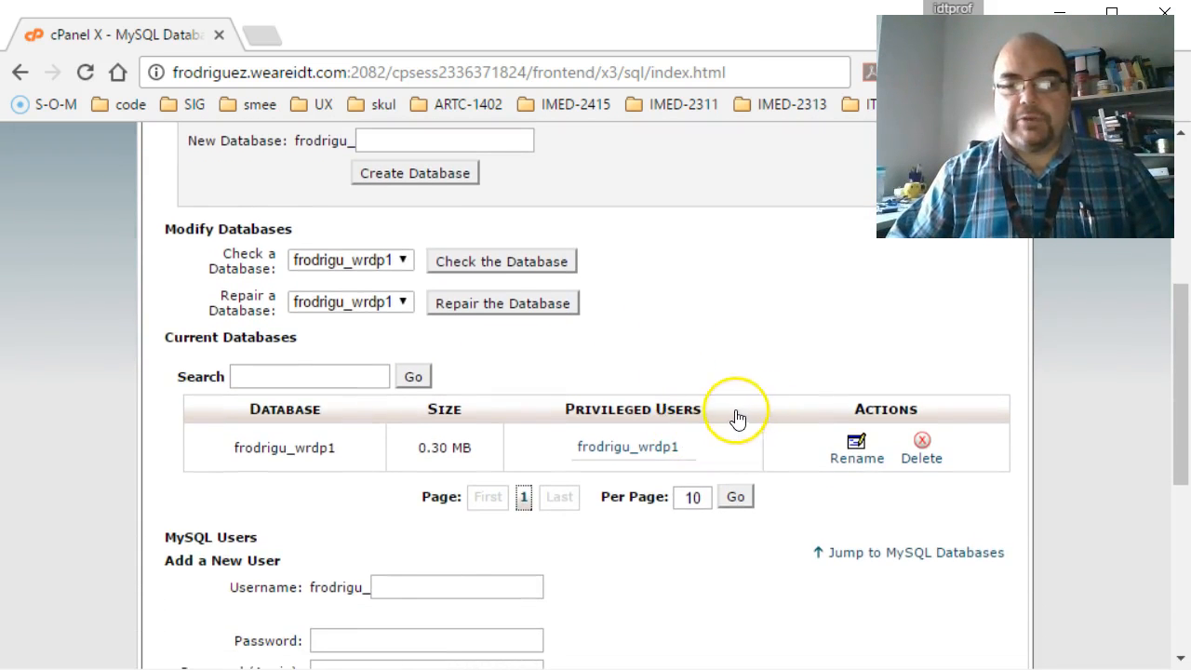
{"action": "mouse_move", "coordinate": [872, 438]}
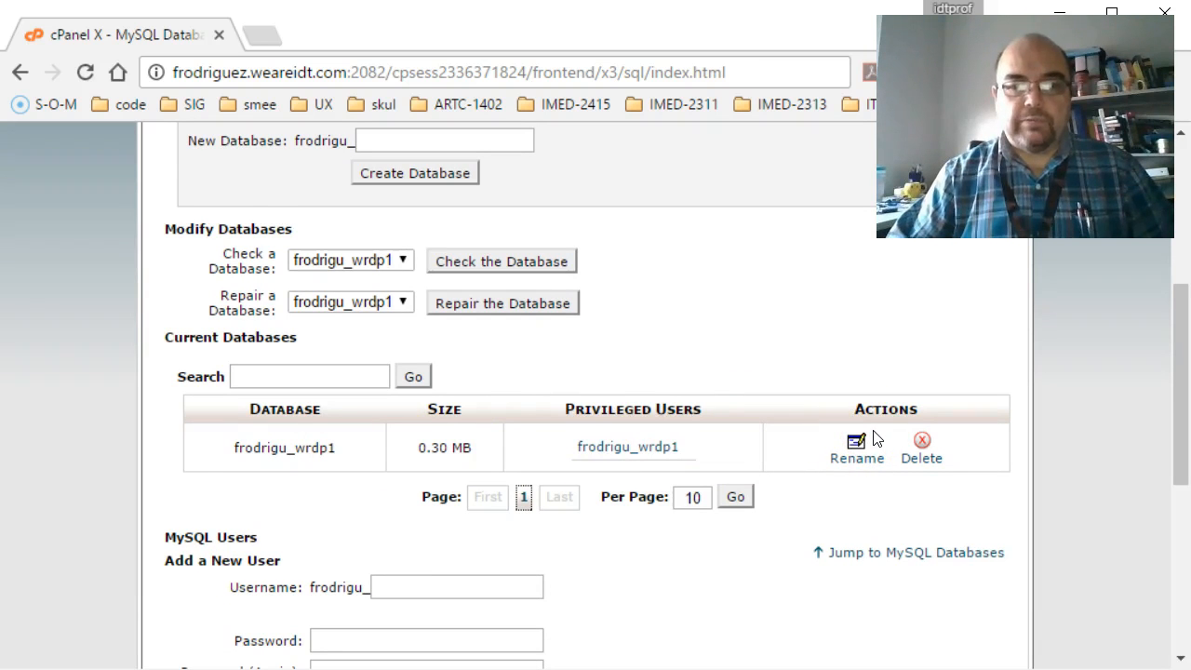
{"action": "mouse_move", "coordinate": [232, 454]}
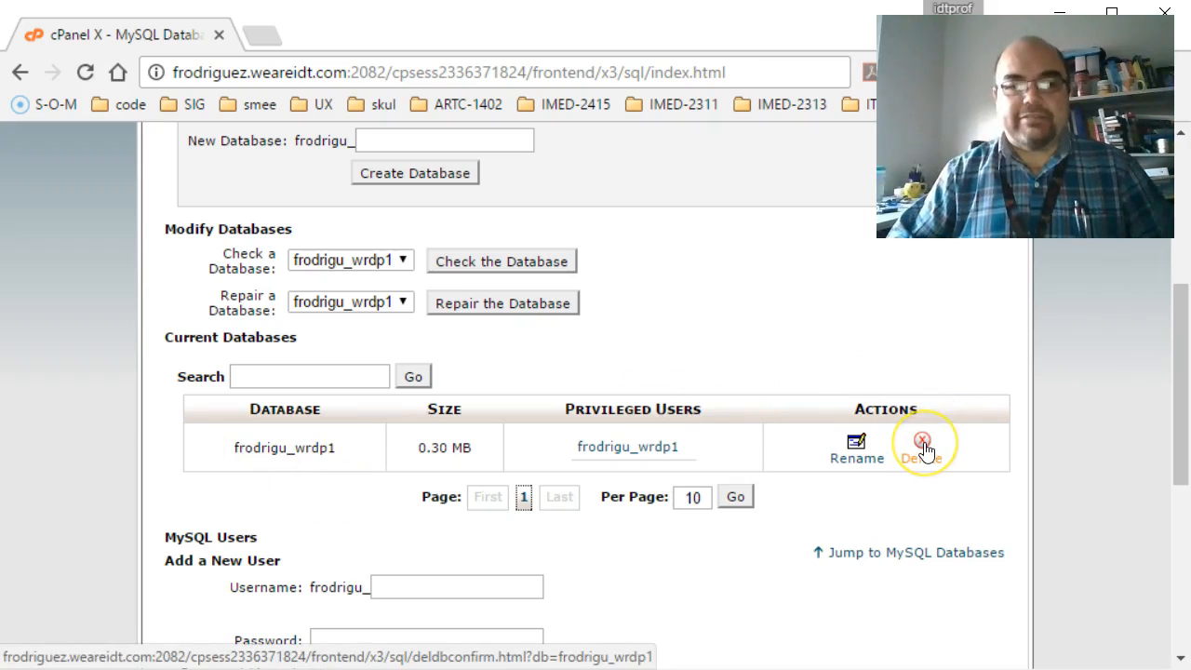
{"action": "mouse_move", "coordinate": [923, 439]}
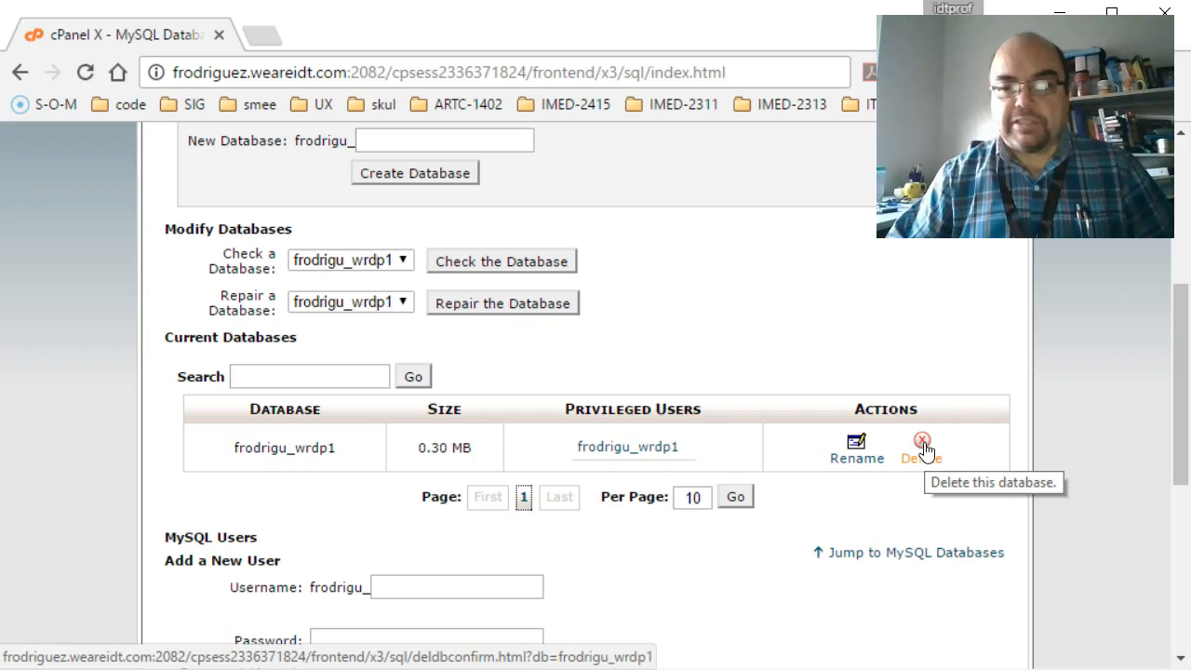
- Delete the frodrigu_wrdp1 database, confirm removal, and return to the databases overview
{"action": "left_click", "coordinate": [919, 439]}
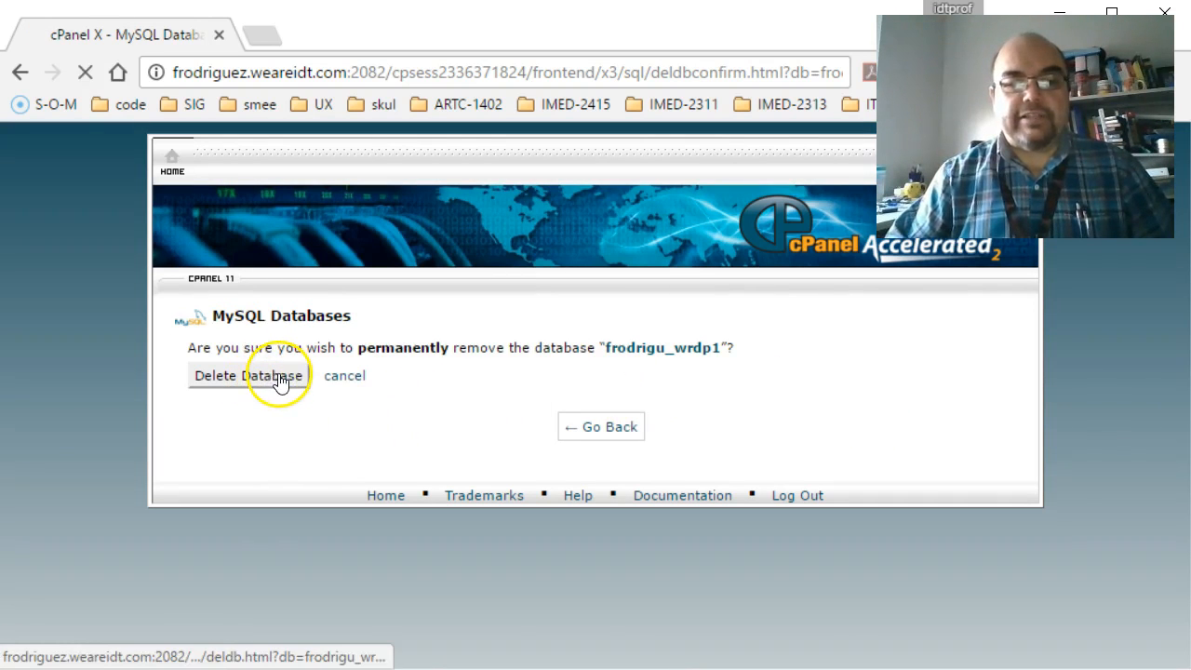
{"action": "left_click", "coordinate": [248, 376]}
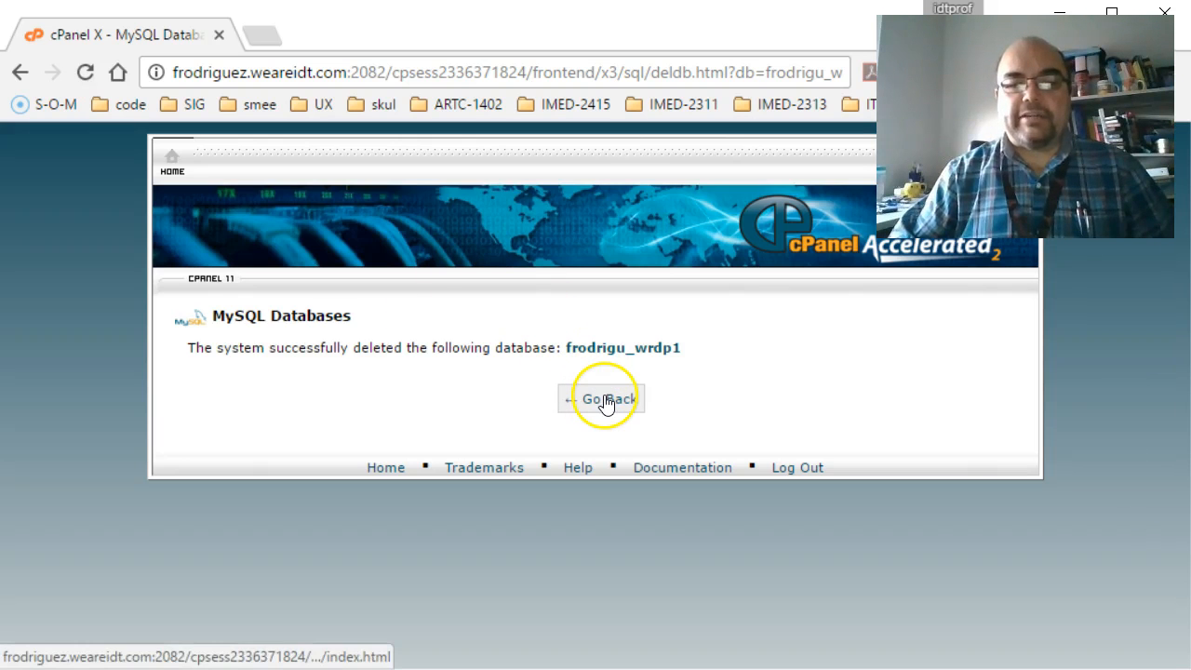
{"action": "left_click", "coordinate": [599, 398]}
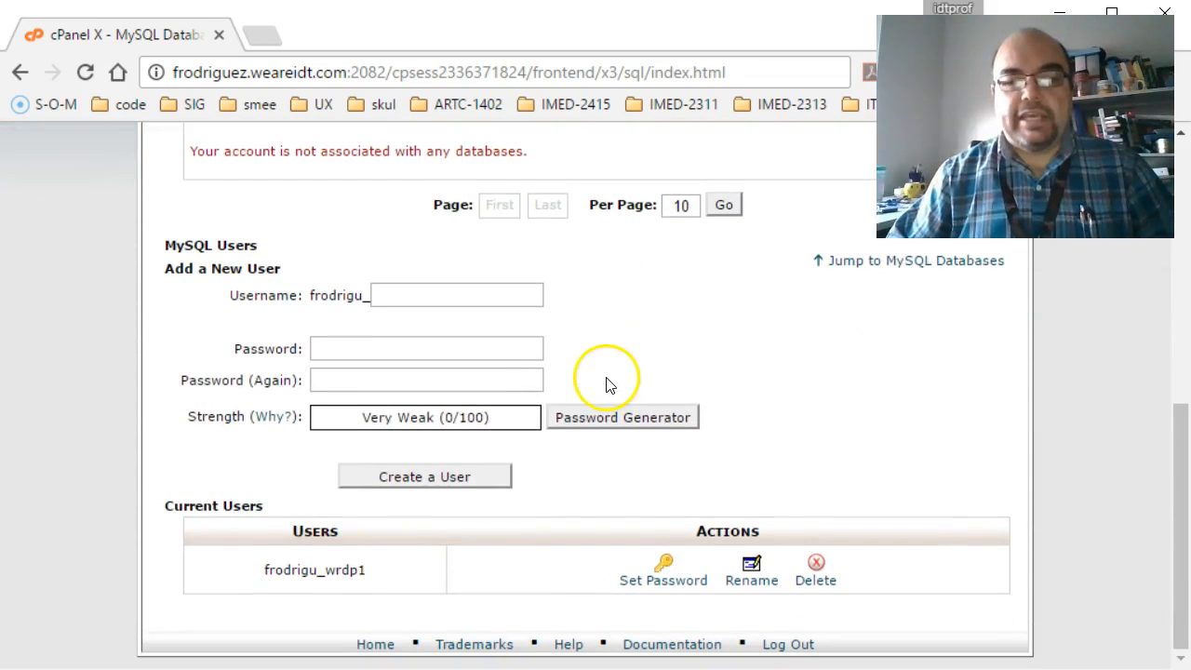
{"action": "mouse_move", "coordinate": [833, 437]}
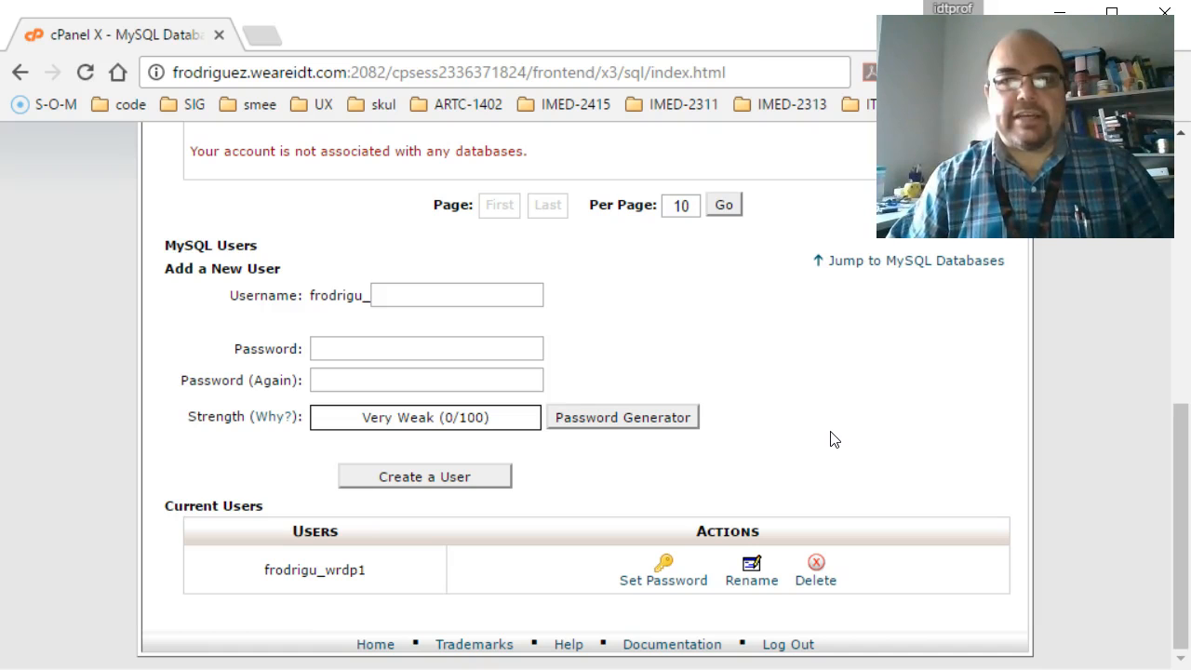
{"action": "mouse_move", "coordinate": [830, 436]}
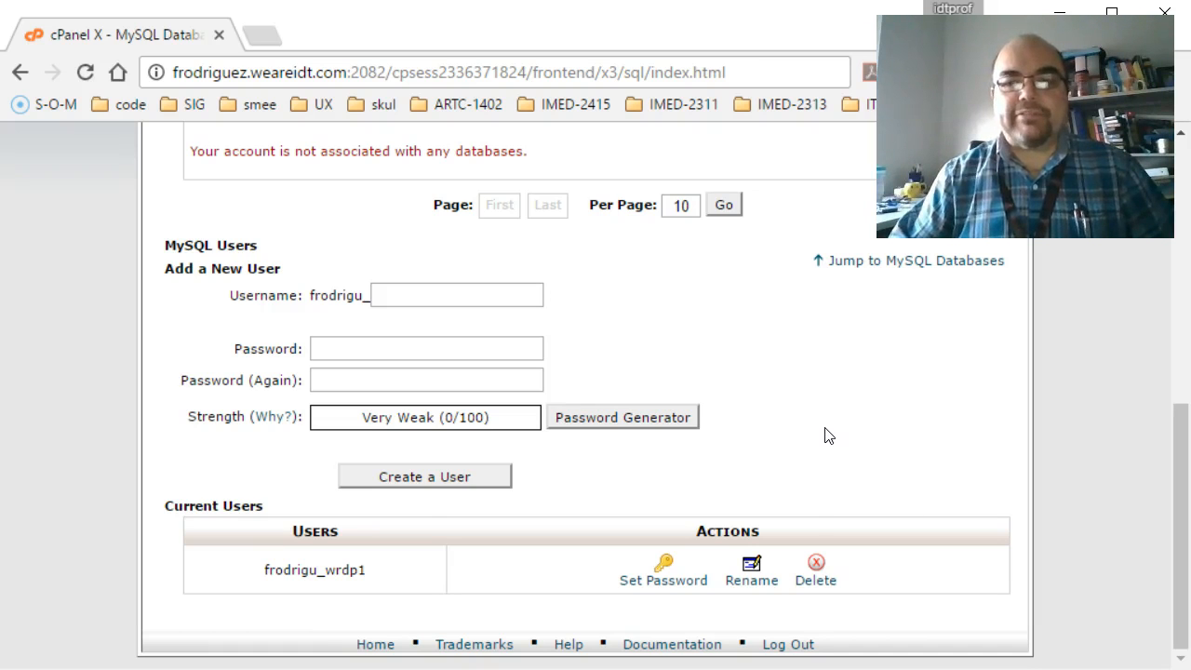